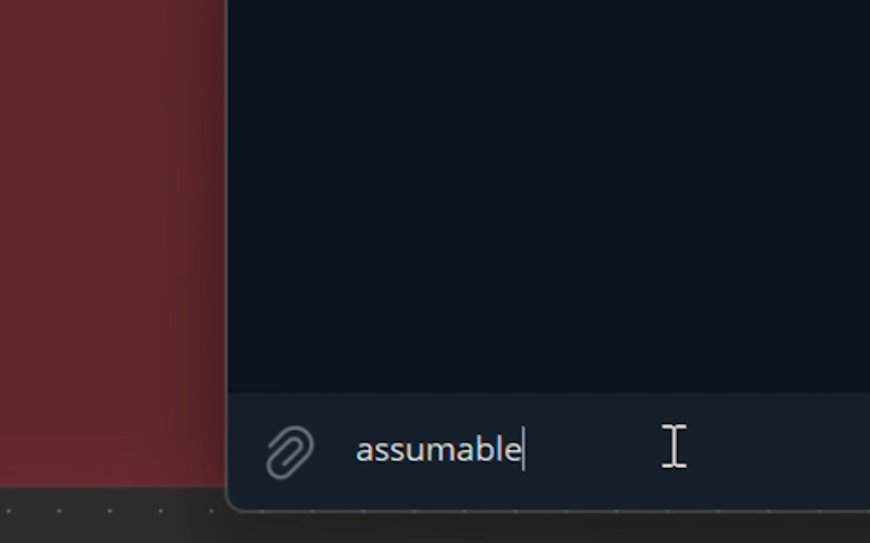
Type the topic 'assumable mortgage' into the Telegram bot message box.
{"action": "type", "text": "mortgage"}
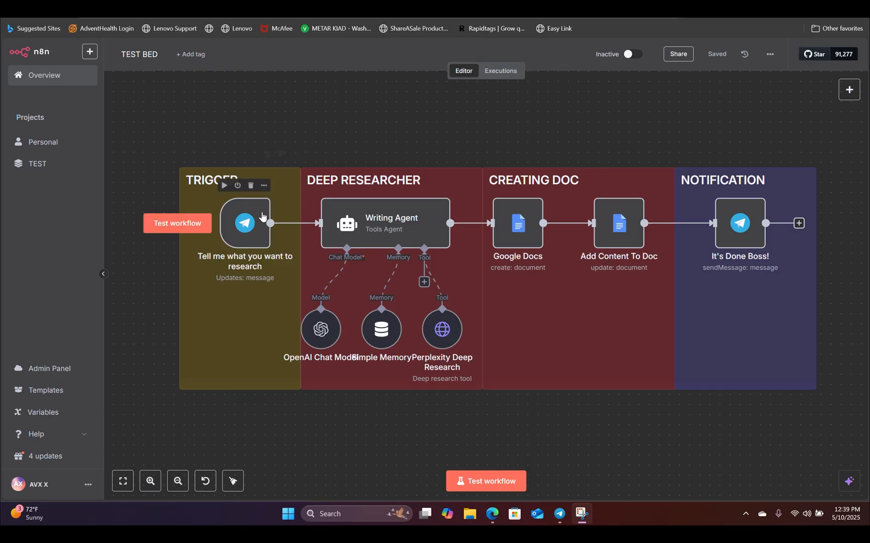
Test the Telegram Trigger with the message 'assumable mortgage' and check its single output item.
{"action": "double_click", "coordinate": [244, 223]}
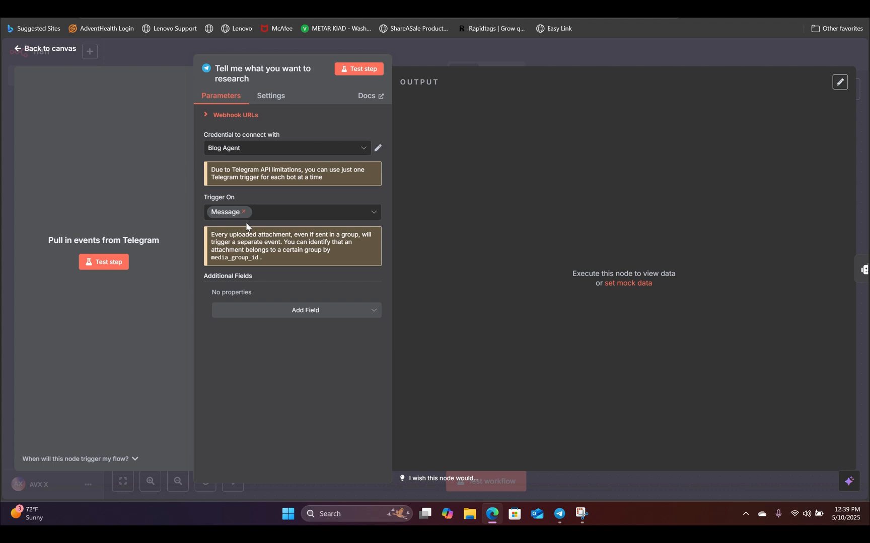
{"action": "mouse_move", "coordinate": [133, 103]}
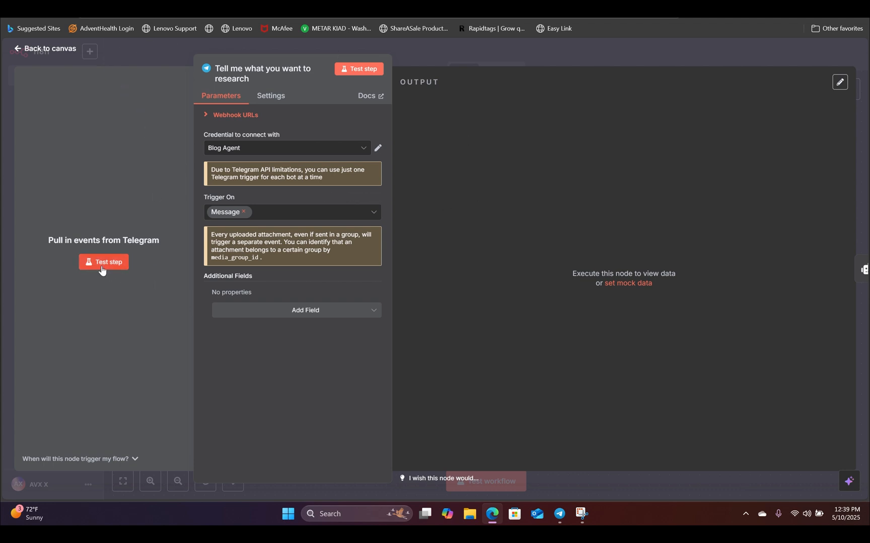
{"action": "left_click", "coordinate": [103, 262]}
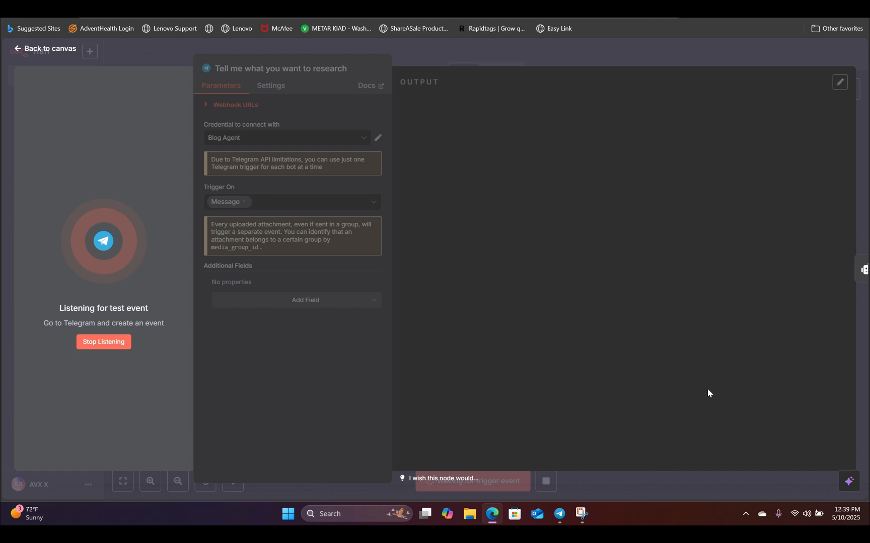
{"action": "mouse_move", "coordinate": [637, 411]}
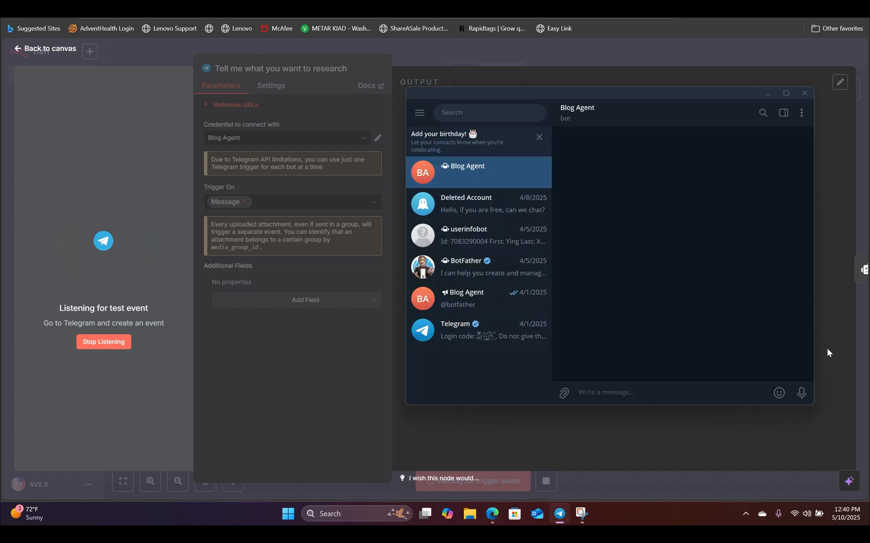
{"action": "type", "text": "as"}
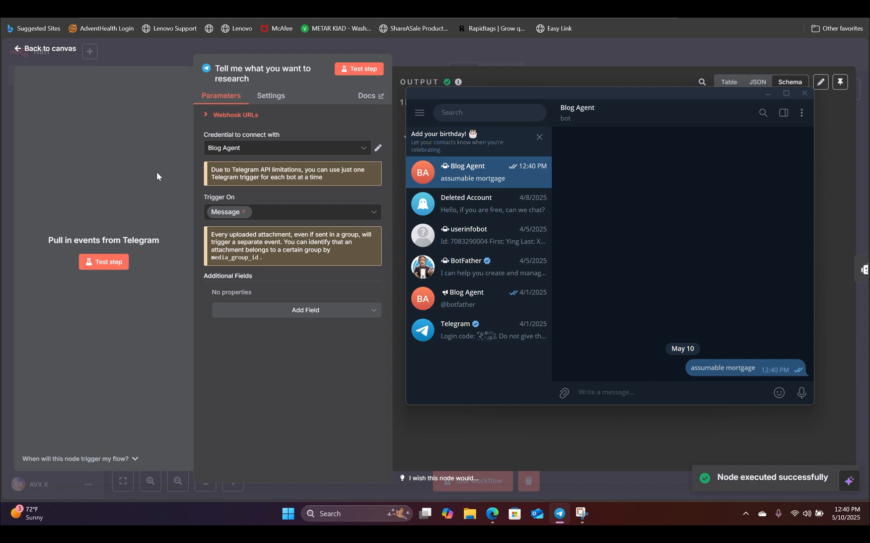
{"action": "left_click", "coordinate": [804, 93]}
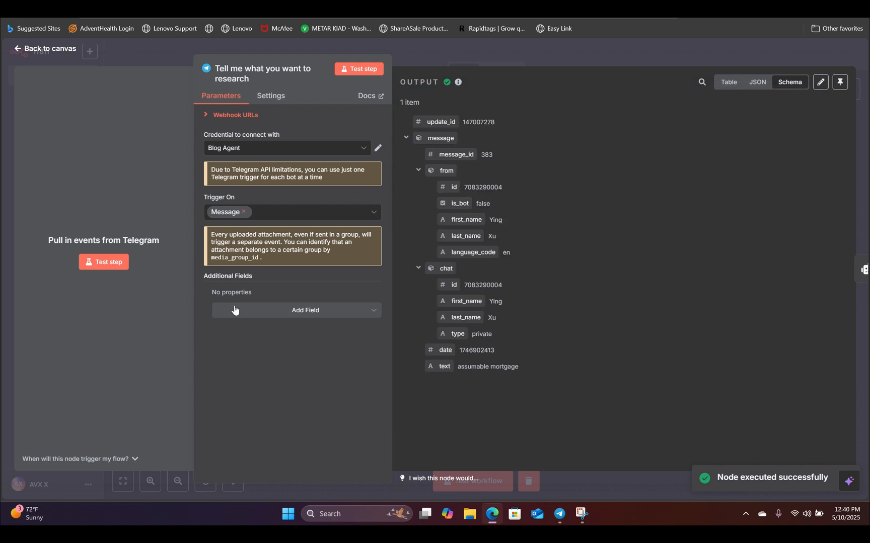
{"action": "double_click", "coordinate": [488, 366]}
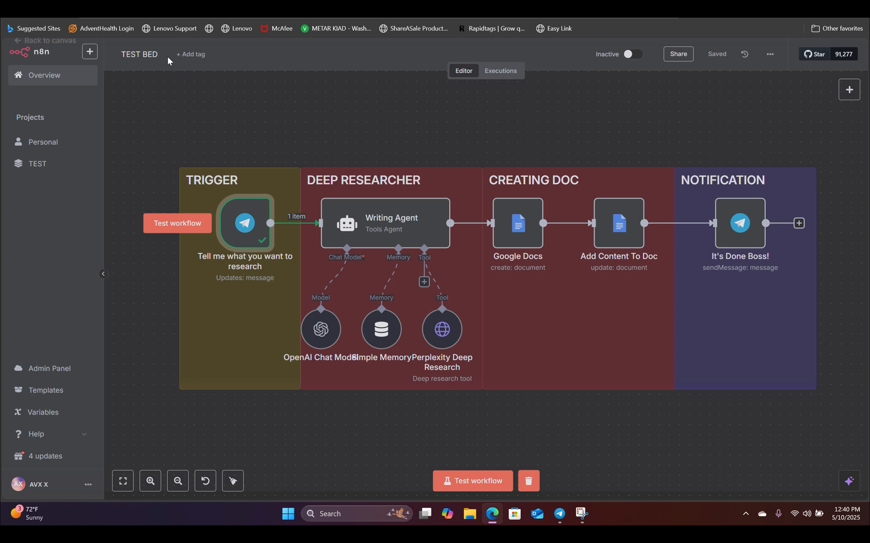
{"action": "mouse_move", "coordinate": [243, 223]}
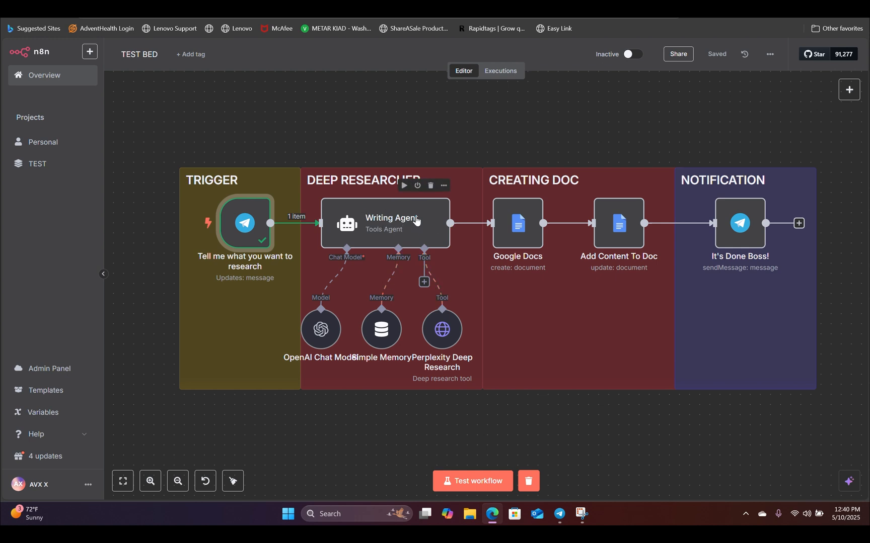
{"action": "mouse_move", "coordinate": [411, 248]}
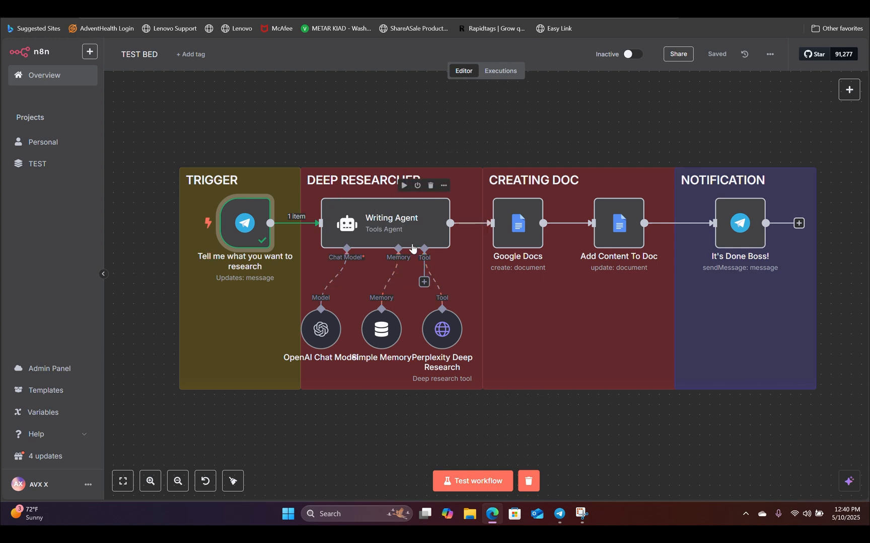
{"action": "mouse_move", "coordinate": [321, 329]}
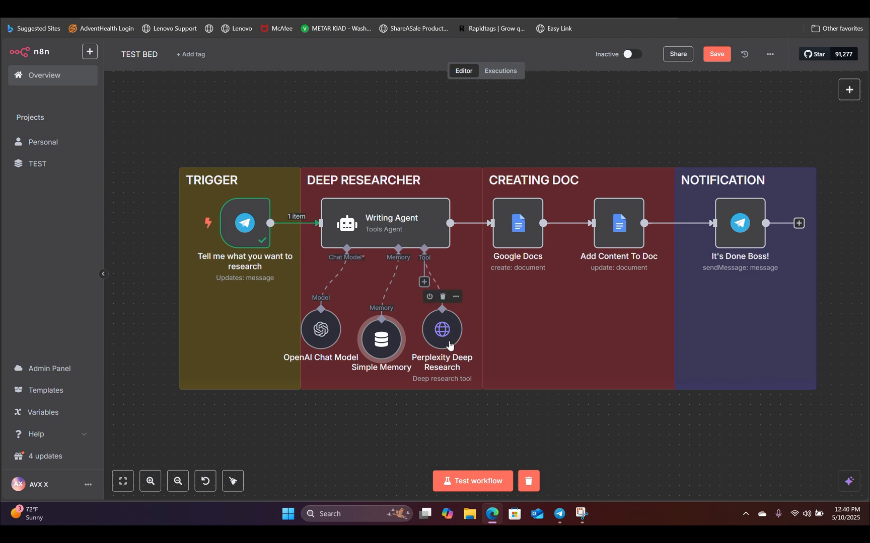
{"action": "mouse_move", "coordinate": [448, 341]}
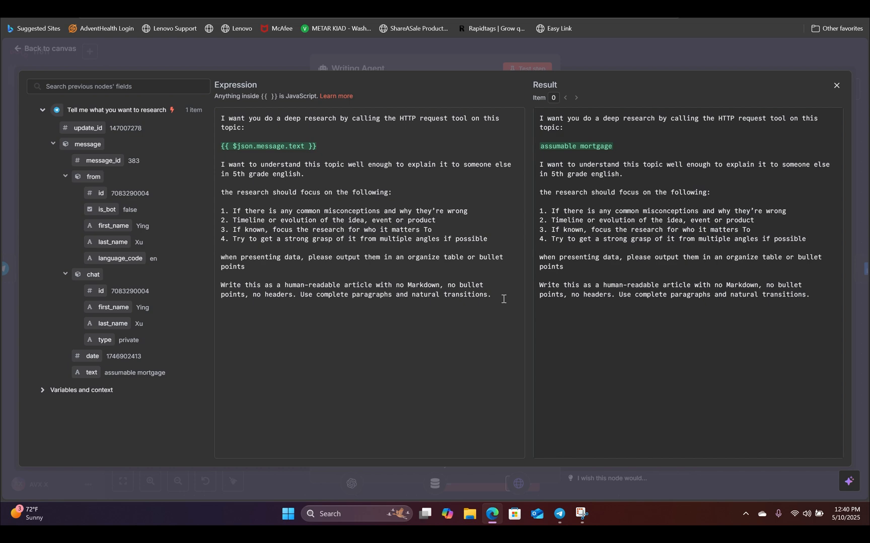
Close the Writing Agent prompt expression showing {{ $json.message.text }}.
{"action": "left_click", "coordinate": [836, 86]}
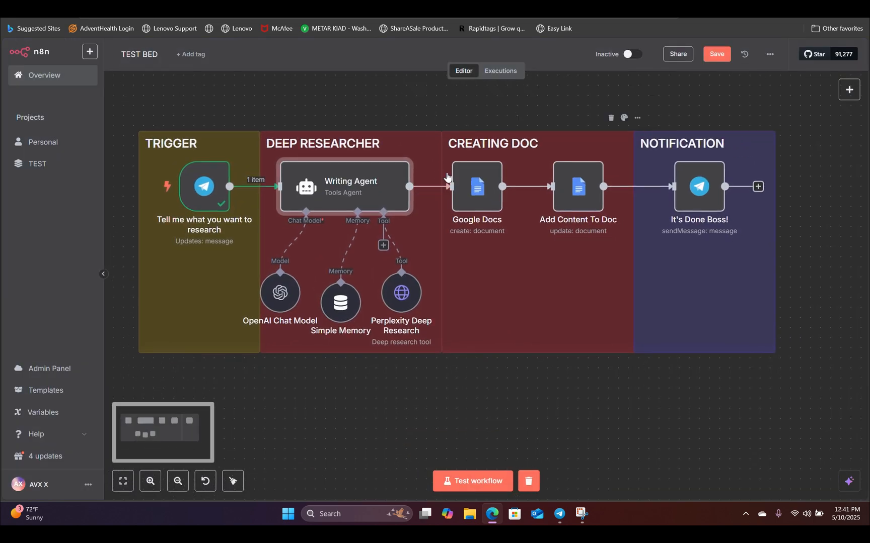
{"action": "mouse_move", "coordinate": [401, 292]}
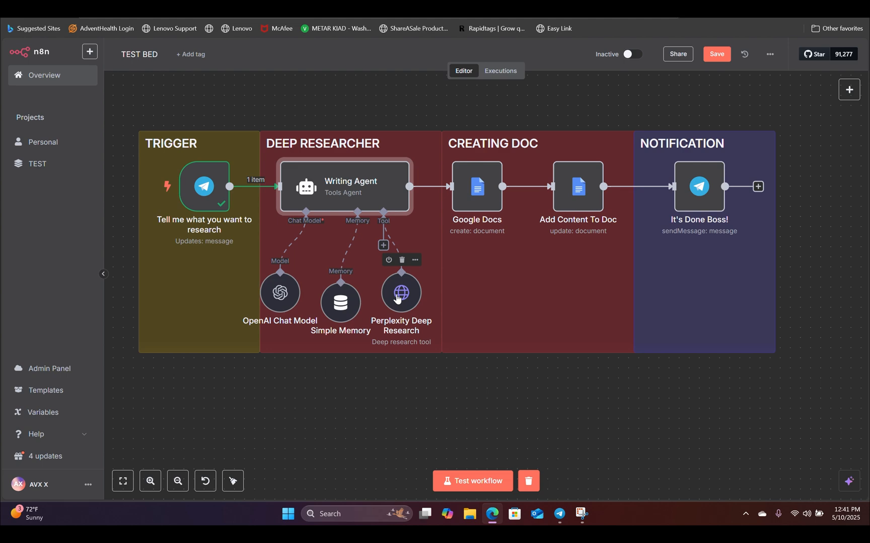
Review the Perplexity Deep Research tool's POST URL, authentication and Bearer Authorization header.
{"action": "double_click", "coordinate": [401, 292]}
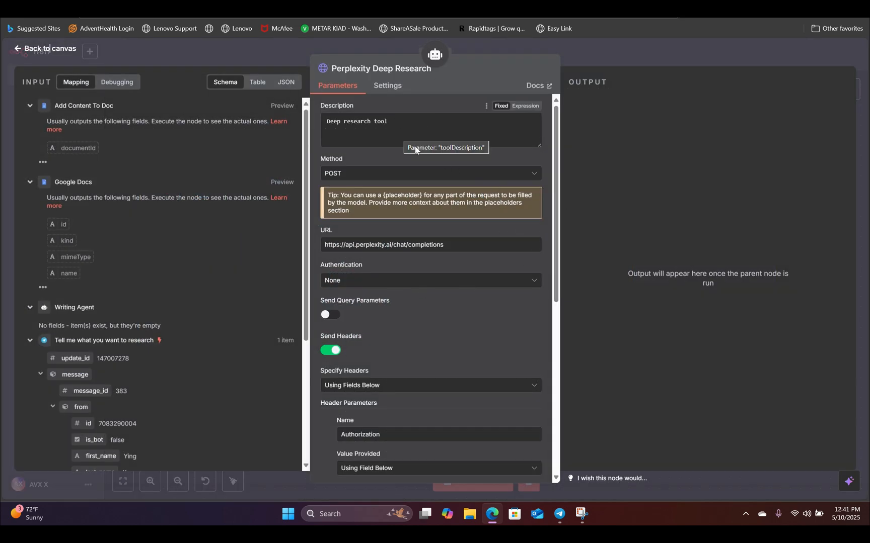
{"action": "mouse_move", "coordinate": [371, 176]}
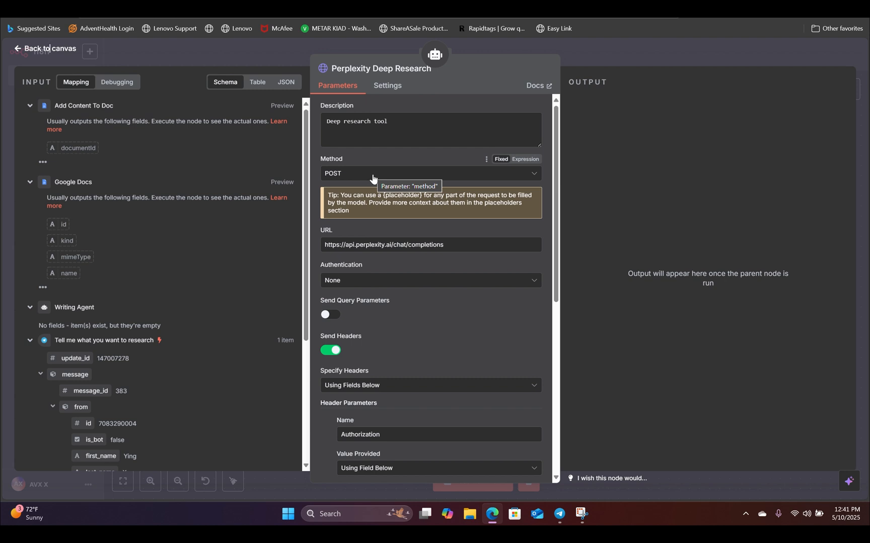
{"action": "mouse_move", "coordinate": [429, 245]}
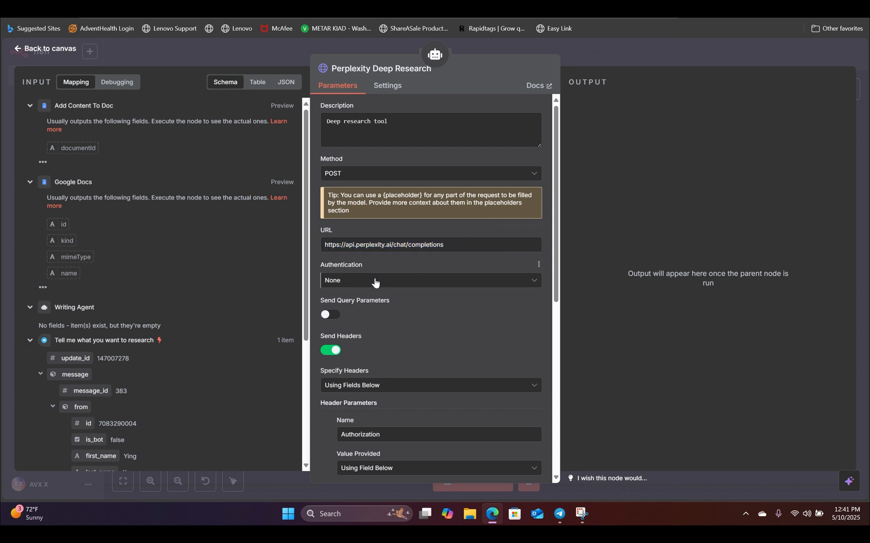
{"action": "mouse_move", "coordinate": [388, 290]}
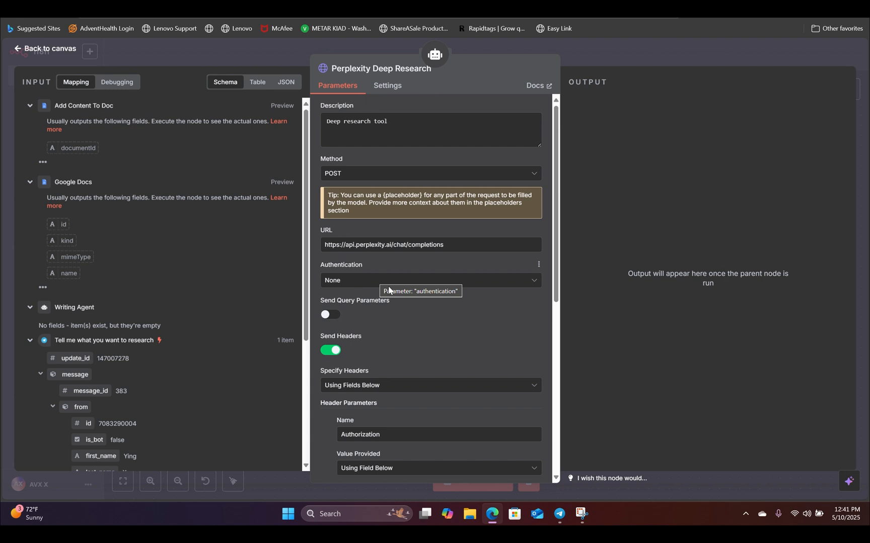
{"action": "scroll", "scroll_direction": "down", "scroll_amount": 3}
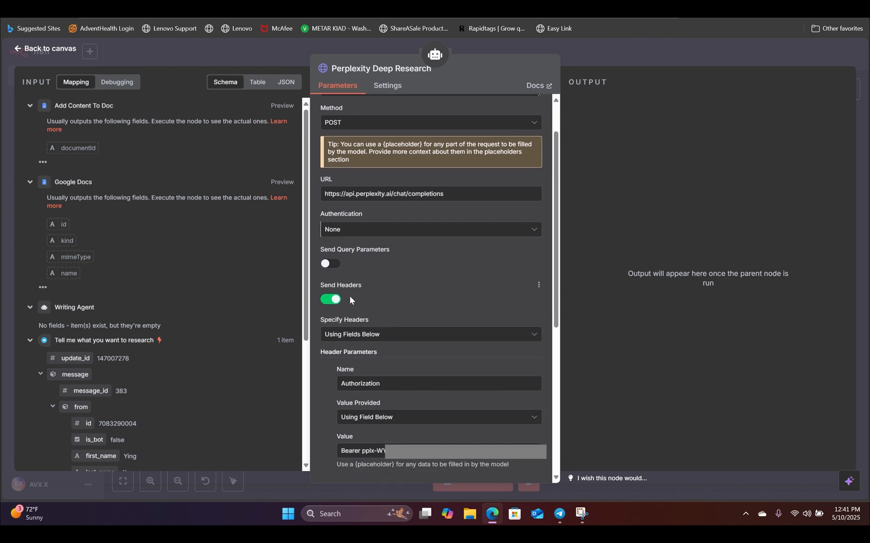
{"action": "mouse_move", "coordinate": [386, 303]}
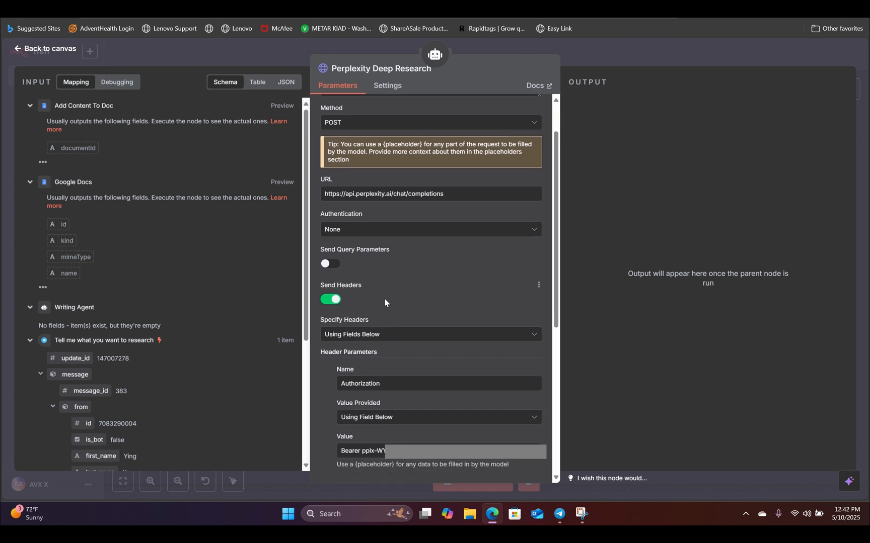
{"action": "left_click", "coordinate": [422, 384]}
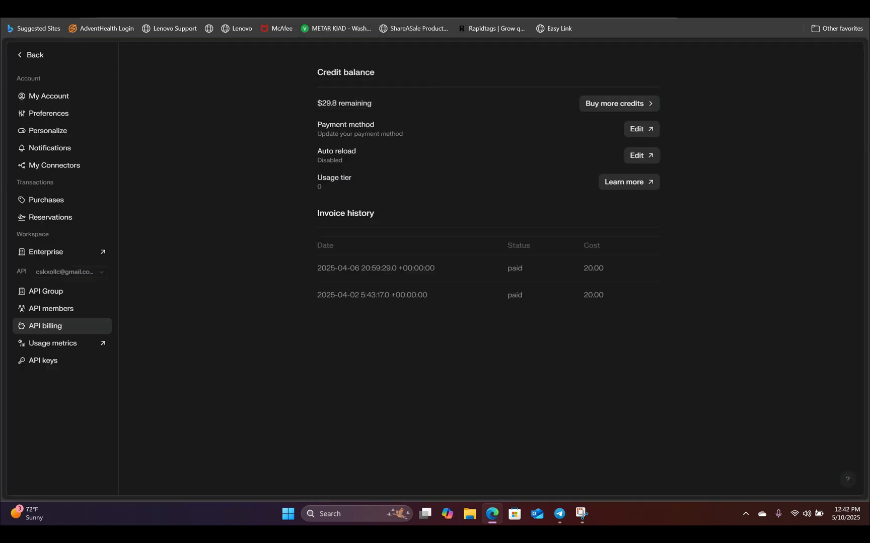
{"action": "mouse_move", "coordinate": [43, 361]}
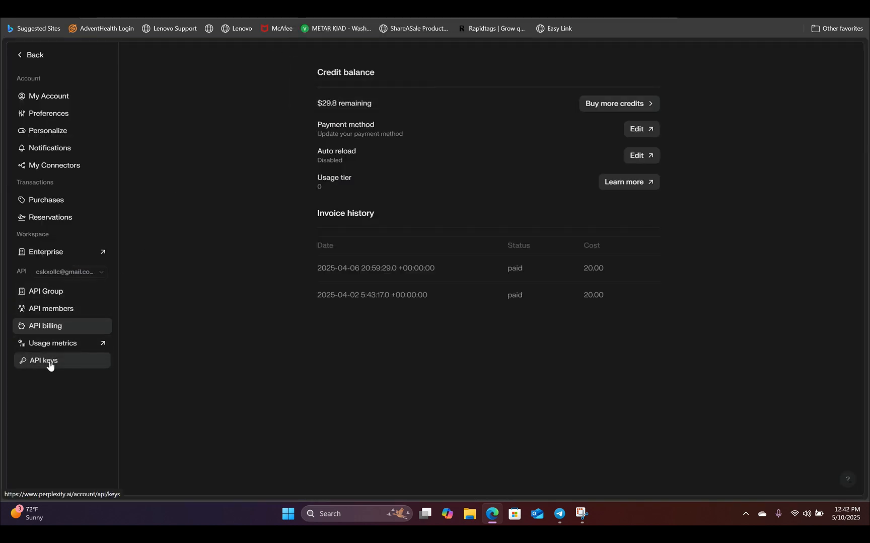
Open the Perplexity API keys page from the billing sidebar.
{"action": "left_click", "coordinate": [43, 360]}
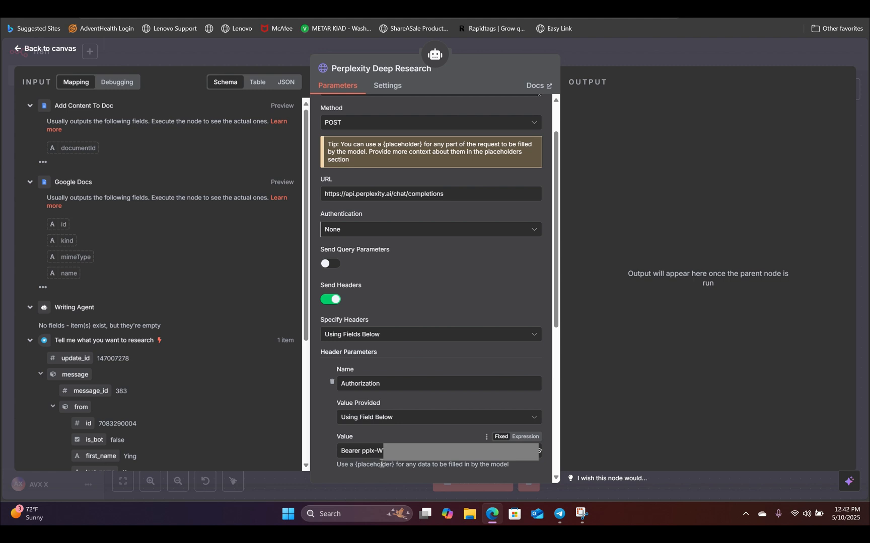
Scroll down to the tool's JSON request body with model sonar-deep-research.
{"action": "scroll", "scroll_direction": "down", "scroll_amount": 3}
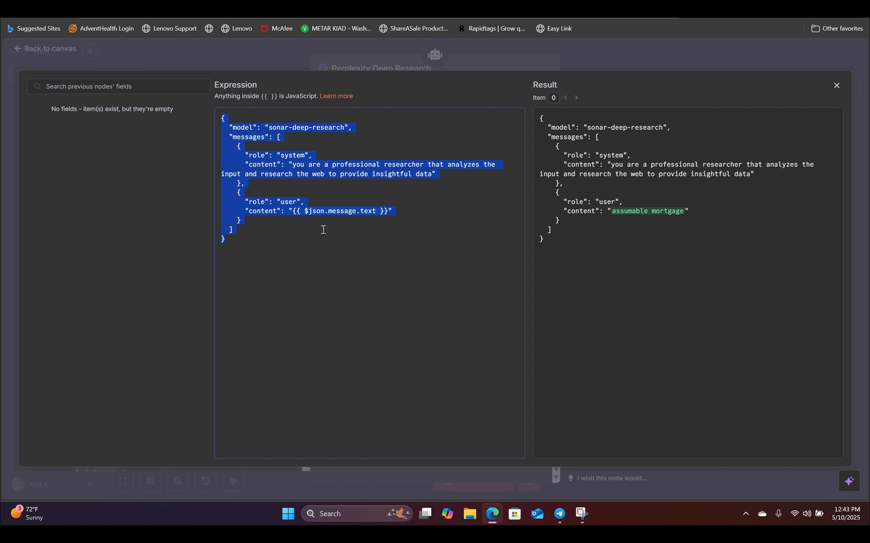
{"action": "mouse_move", "coordinate": [309, 237]}
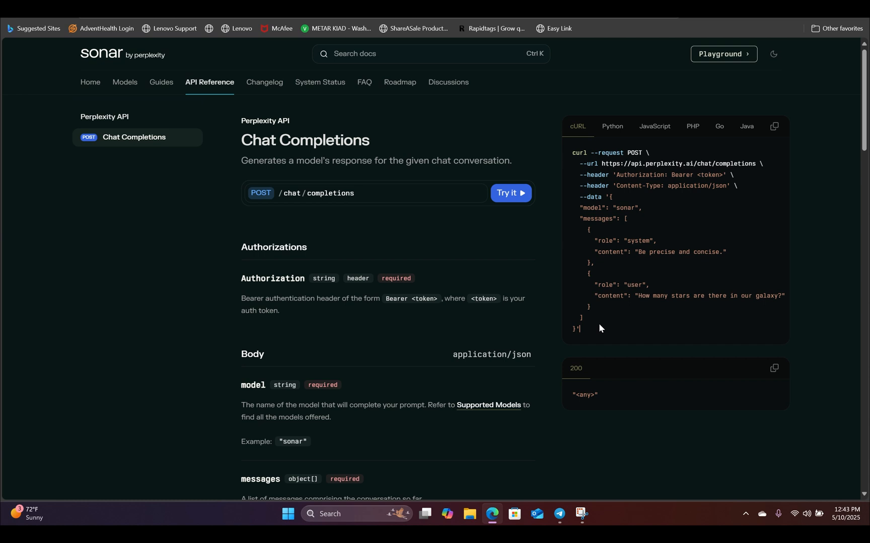
Select the messages block and full cURL example on the Sonar Chat Completions reference.
{"action": "left_click_drag", "start_coordinate": [577, 218], "coordinate": [599, 329]}
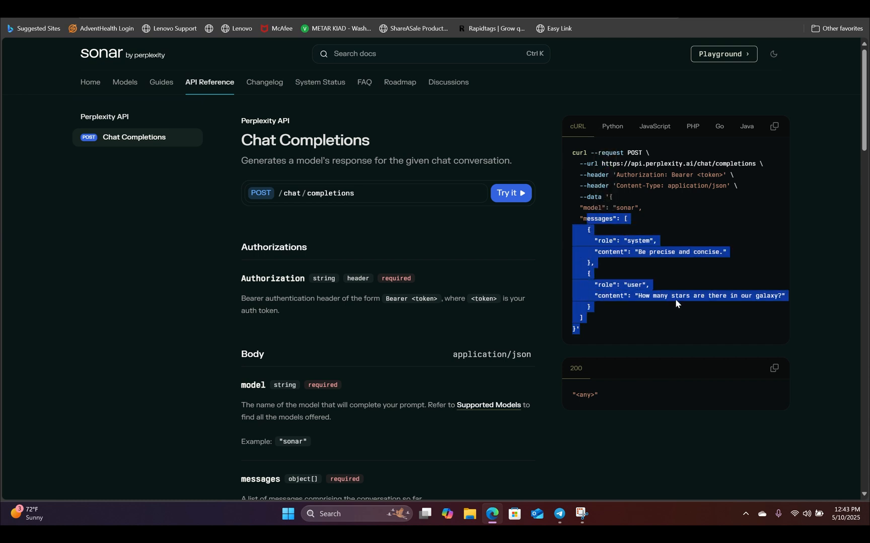
{"action": "left_click", "coordinate": [636, 312]}
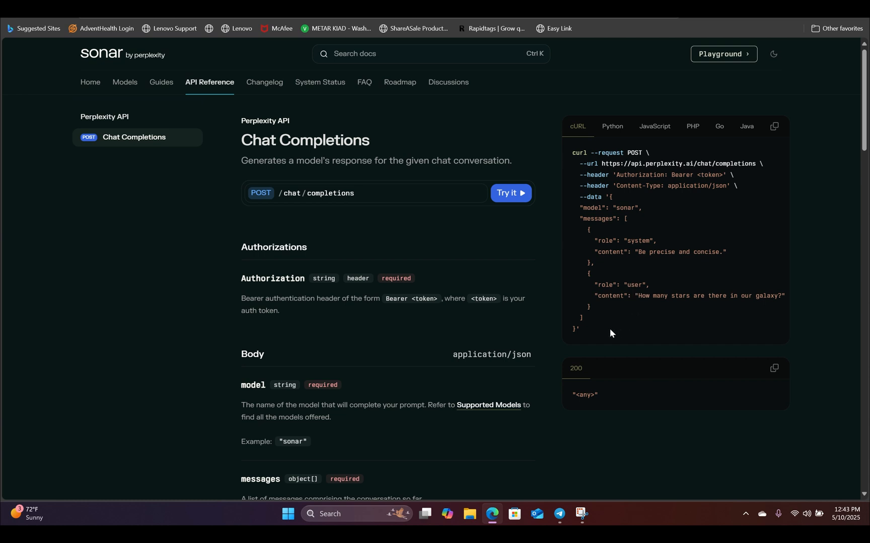
{"action": "mouse_move", "coordinate": [586, 140]}
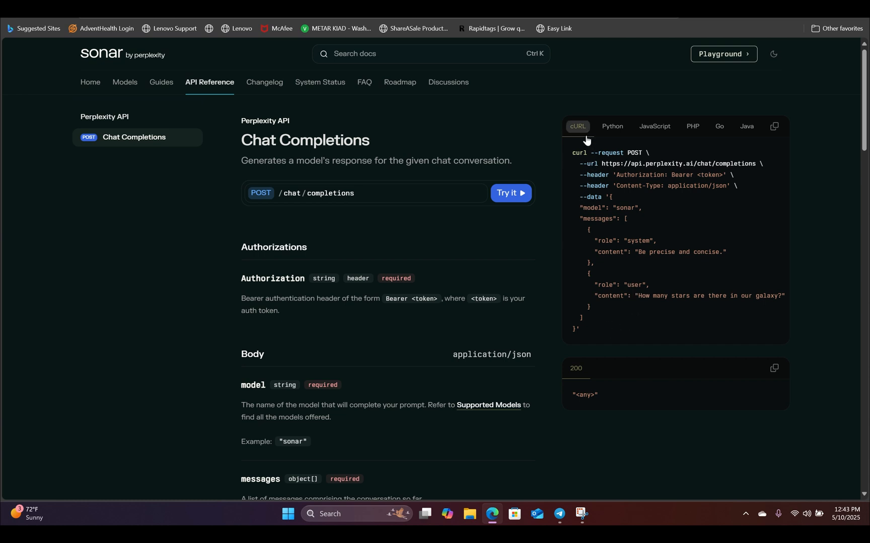
{"action": "left_click_drag", "start_coordinate": [574, 175], "coordinate": [576, 330]}
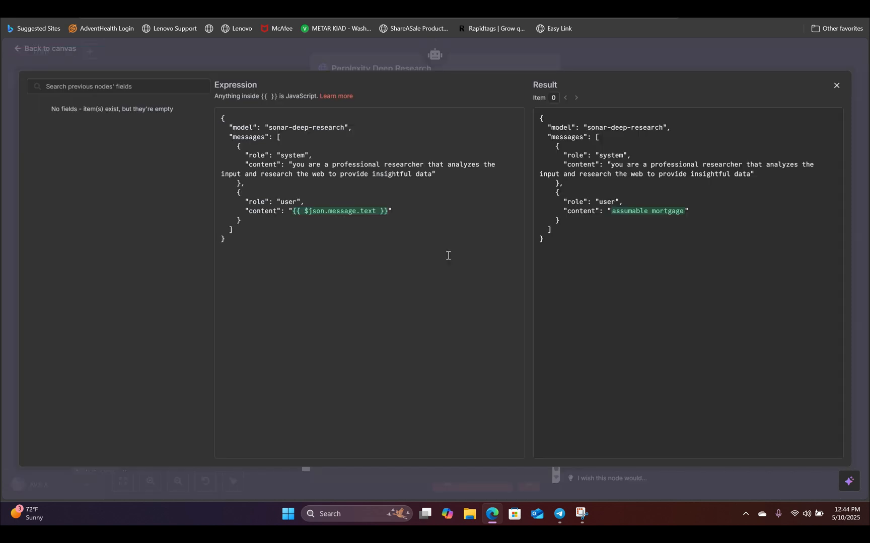
{"action": "mouse_move", "coordinate": [282, 127]}
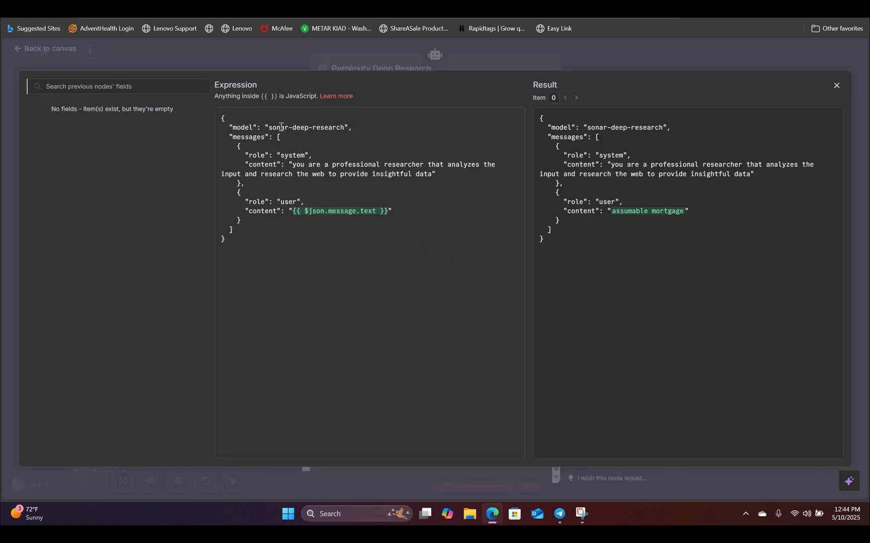
Highlight the model name sonar-deep-research in the request body expression.
{"action": "double_click", "coordinate": [305, 127]}
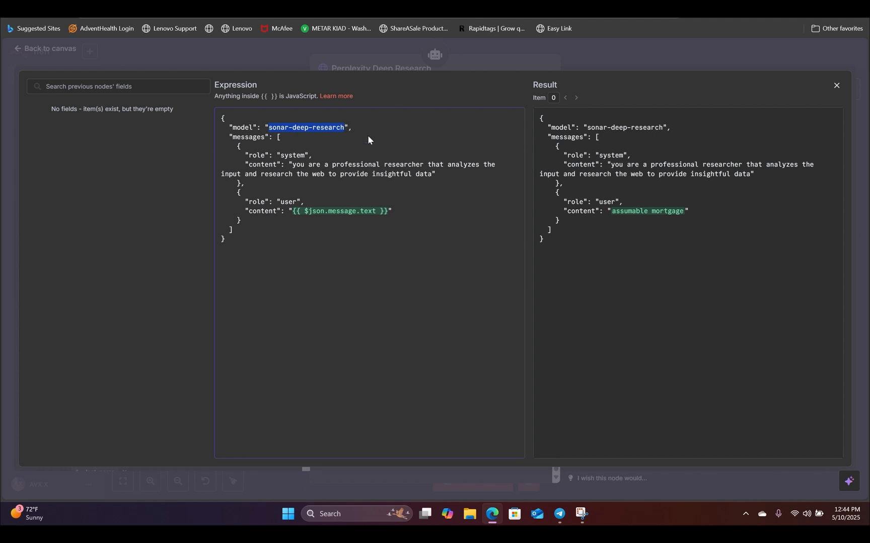
{"action": "mouse_move", "coordinate": [353, 148]}
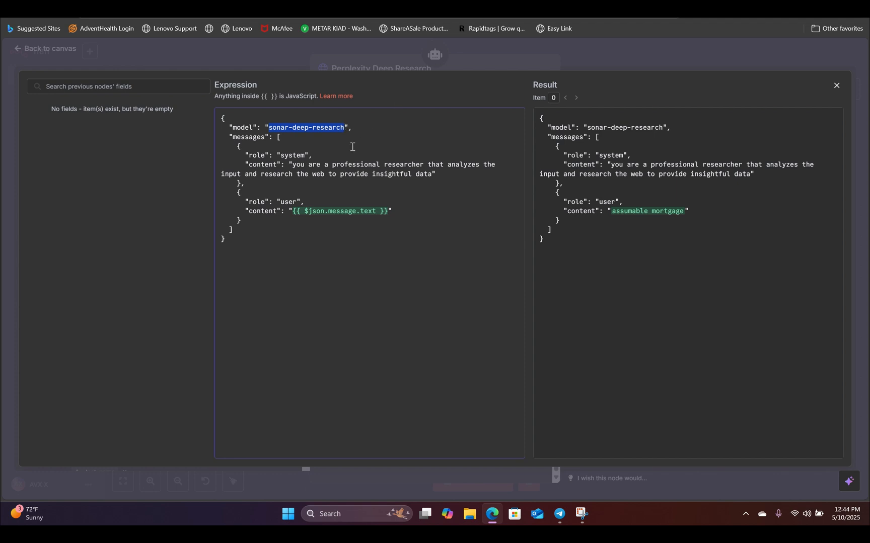
{"action": "mouse_move", "coordinate": [315, 139]}
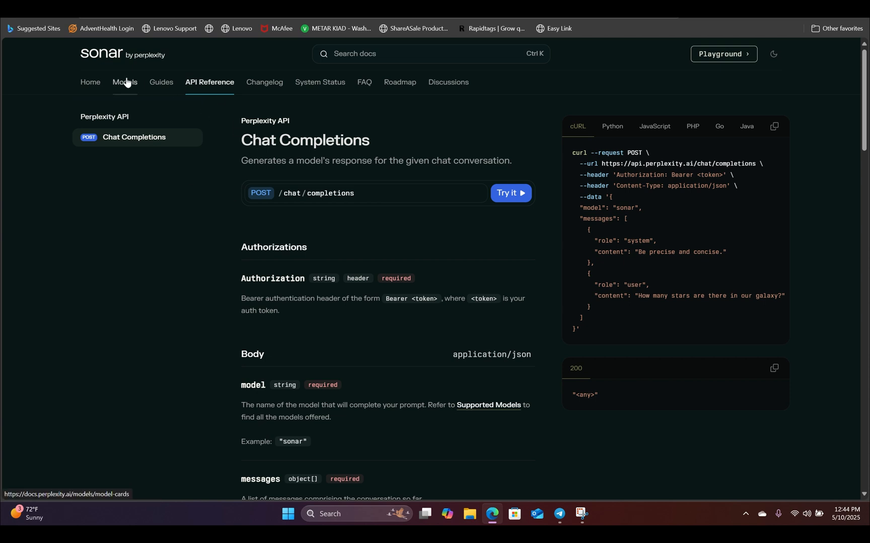
Find and select sonar-deep-research under Research Models on the Sonar Models page.
{"action": "left_click", "coordinate": [124, 82]}
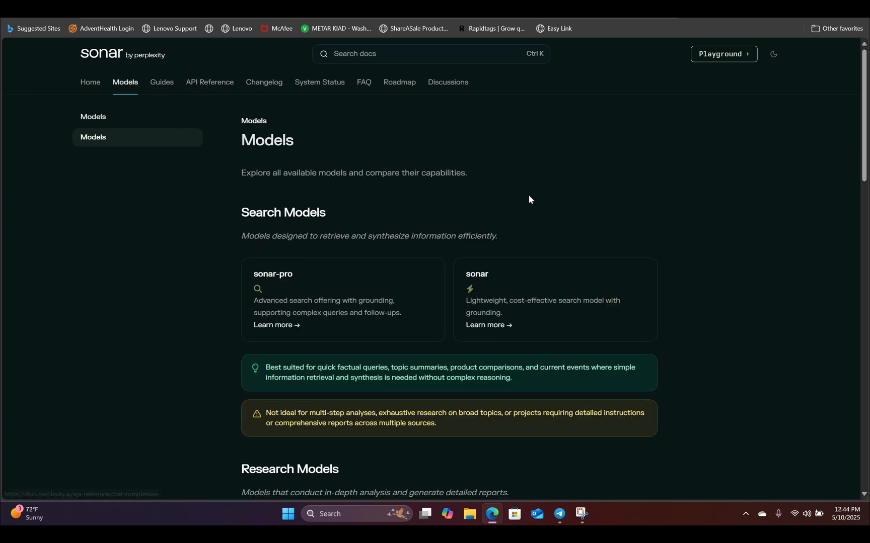
{"action": "scroll", "scroll_direction": "down", "scroll_amount": 3}
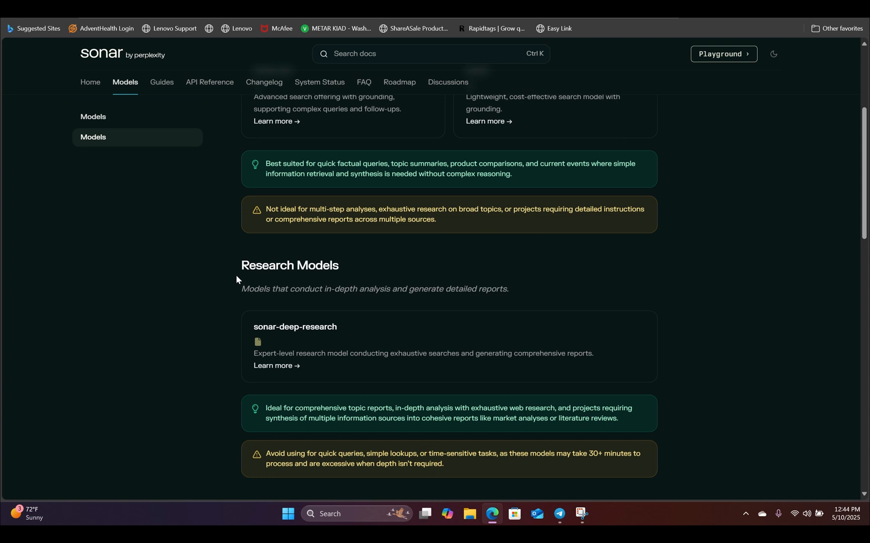
{"action": "mouse_move", "coordinate": [271, 326]}
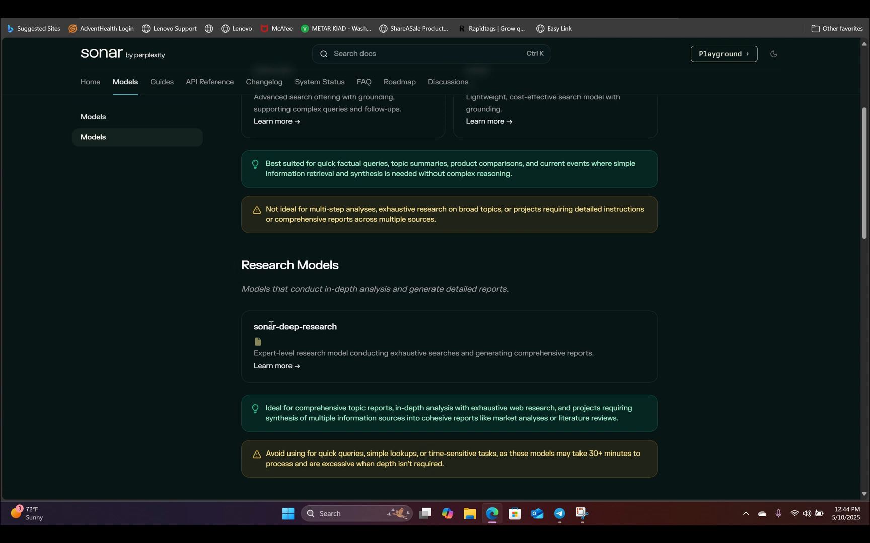
{"action": "double_click", "coordinate": [265, 327]}
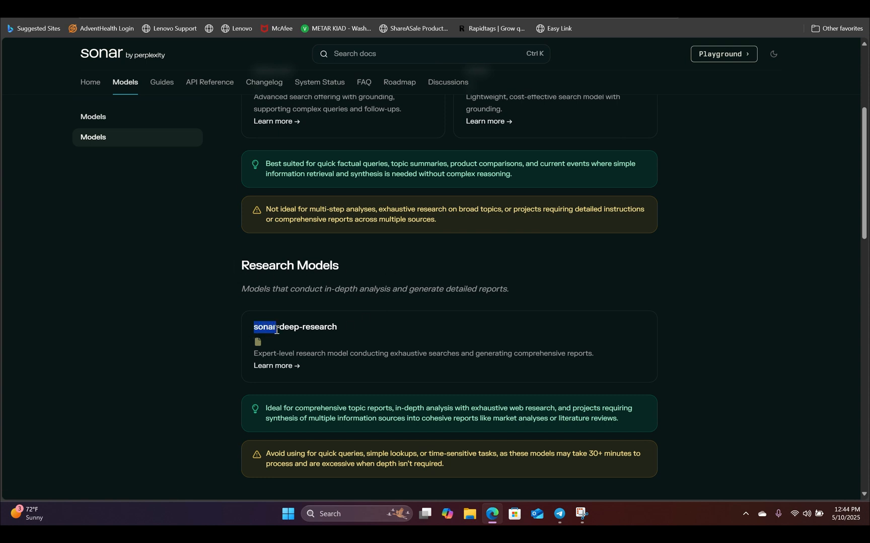
{"action": "left_click_drag", "start_coordinate": [254, 327], "coordinate": [339, 326]}
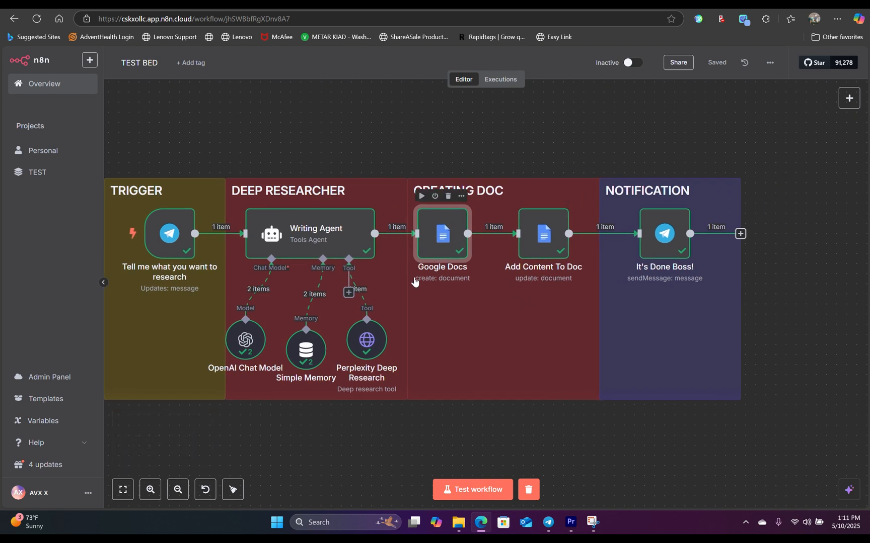
{"action": "mouse_move", "coordinate": [442, 233]}
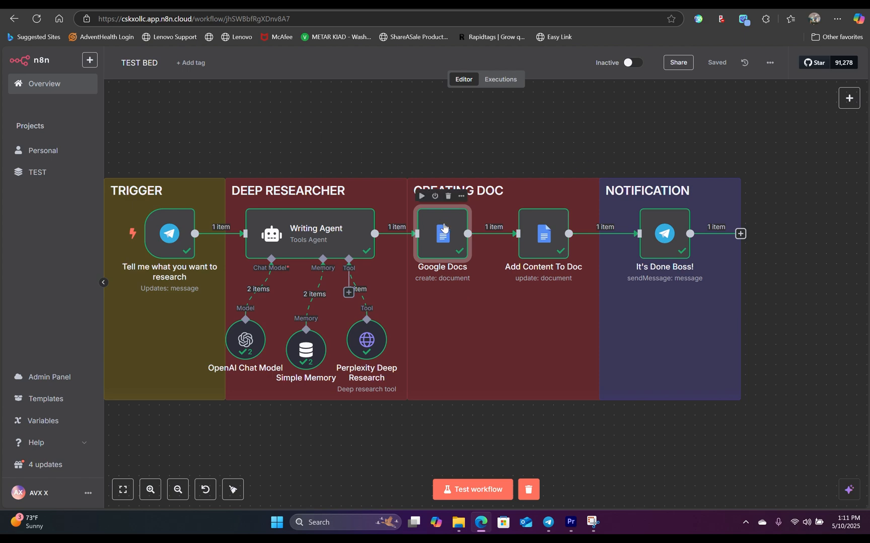
{"action": "double_click", "coordinate": [441, 233]}
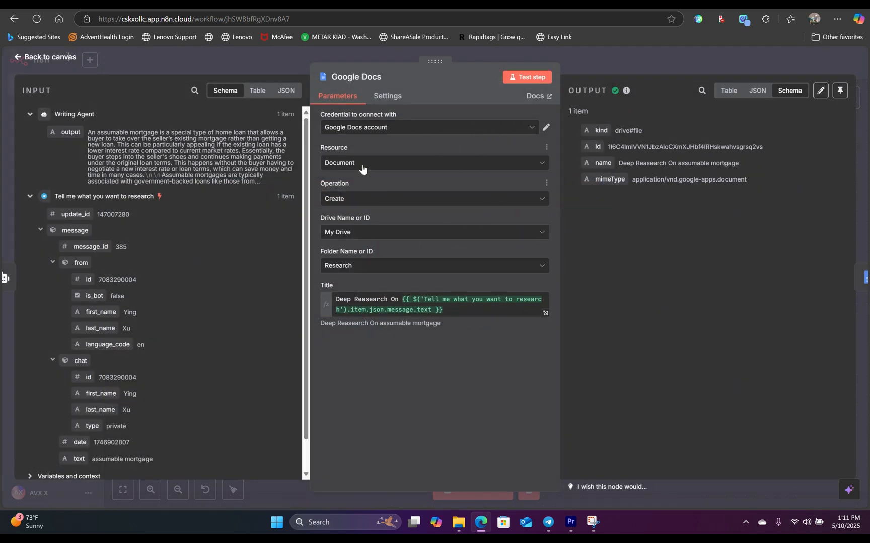
{"action": "mouse_move", "coordinate": [353, 201]}
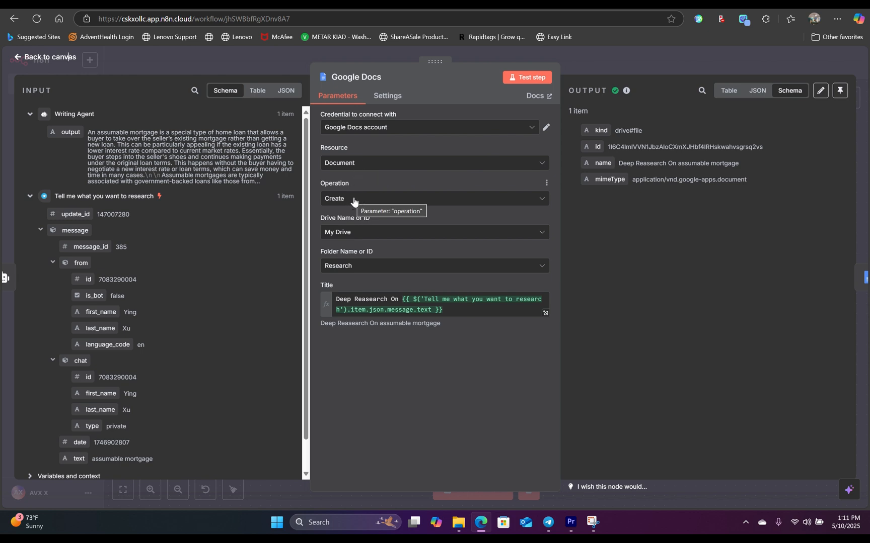
{"action": "mouse_move", "coordinate": [360, 202]}
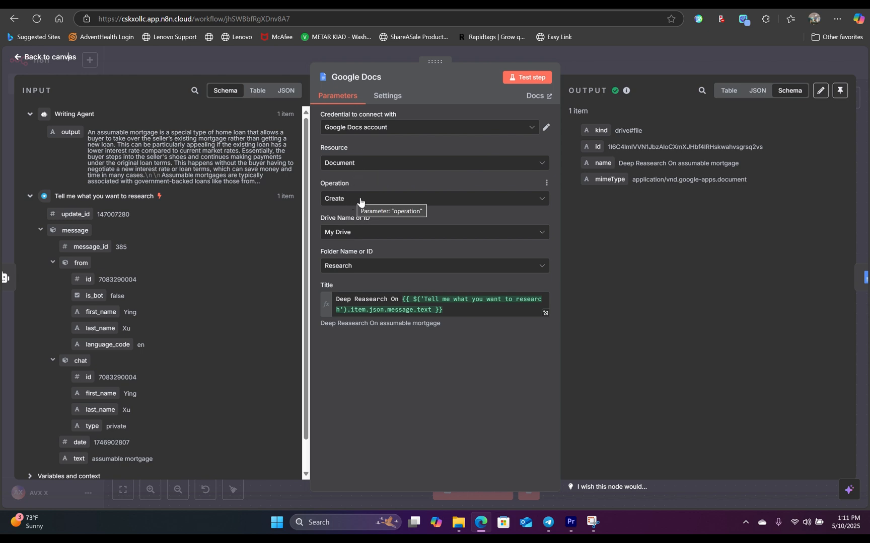
{"action": "left_click", "coordinate": [433, 266]}
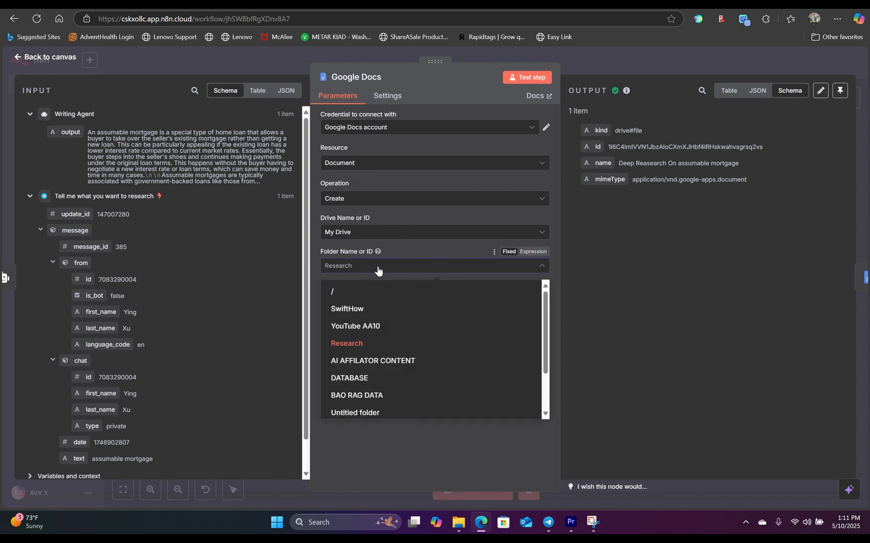
{"action": "mouse_move", "coordinate": [391, 275]}
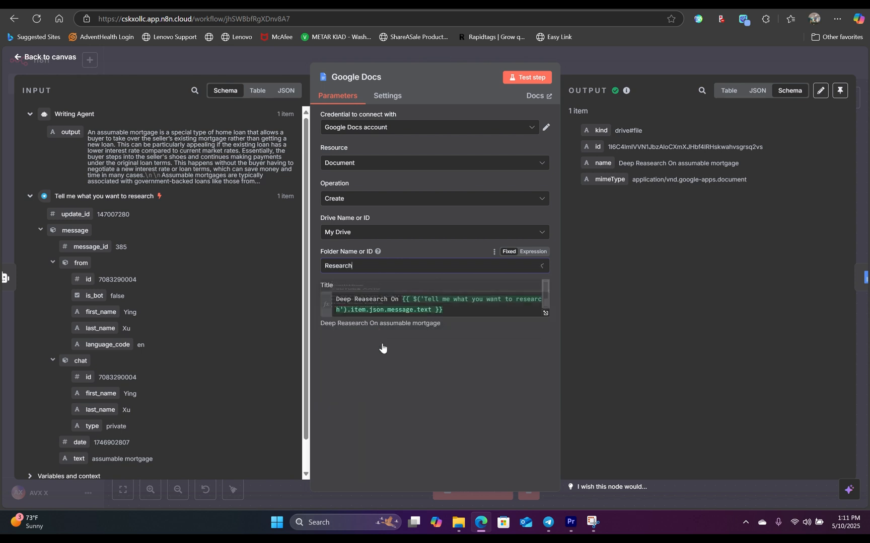
{"action": "scroll", "scroll_direction": "down", "scroll_amount": 3}
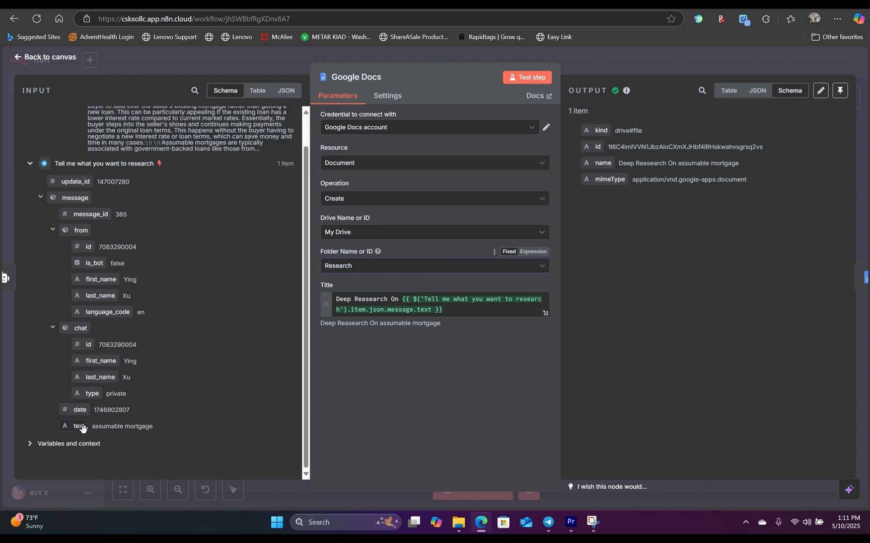
{"action": "left_click", "coordinate": [434, 266]}
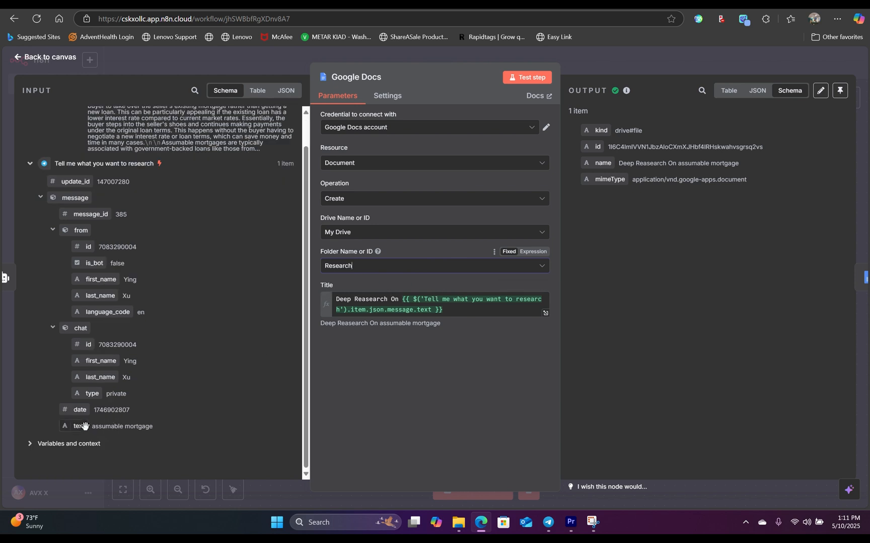
{"action": "mouse_move", "coordinate": [552, 290]}
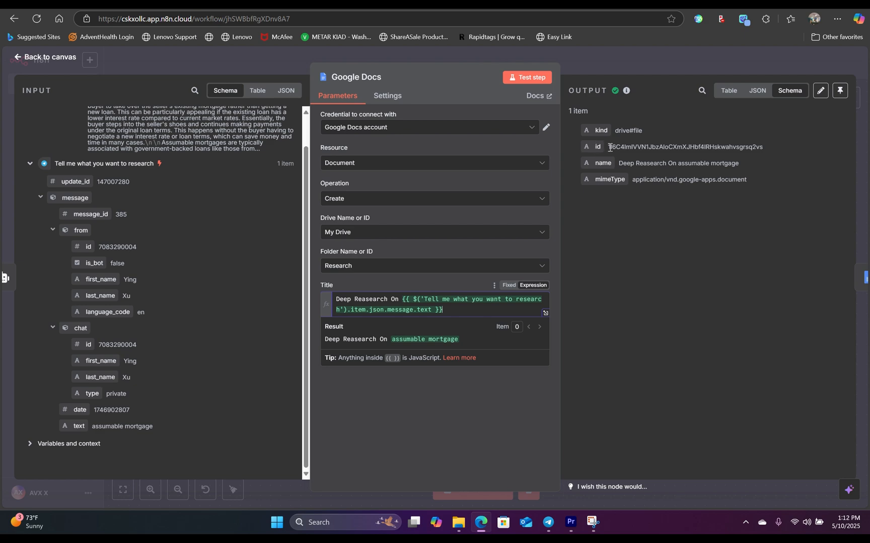
{"action": "left_click", "coordinate": [44, 56]}
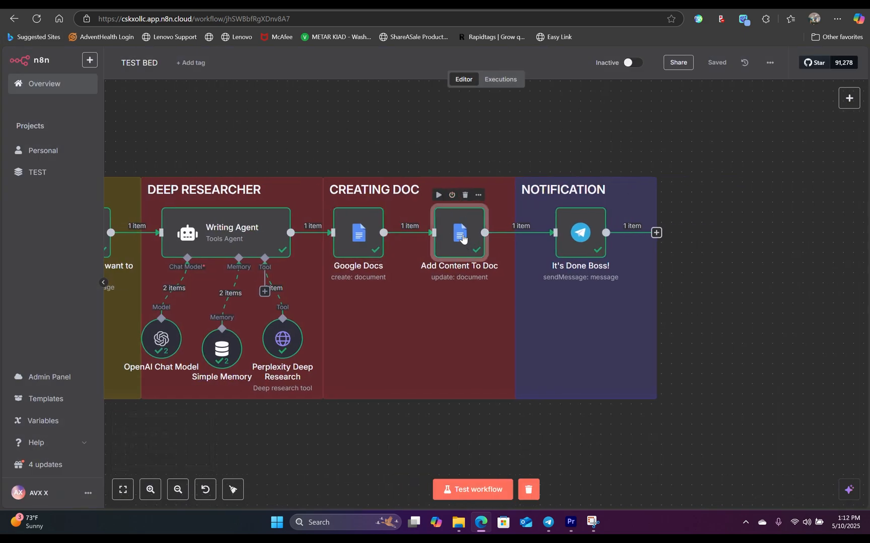
{"action": "double_click", "coordinate": [458, 232]}
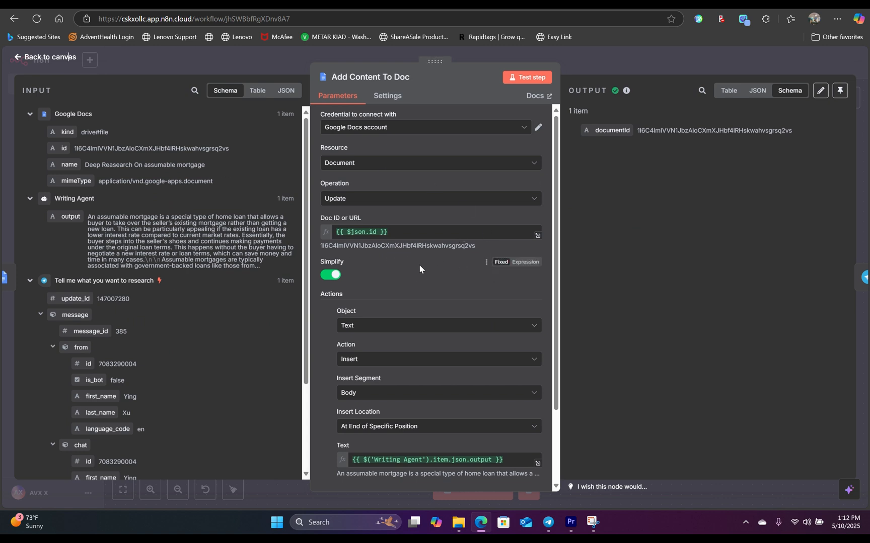
{"action": "mouse_move", "coordinate": [372, 199]}
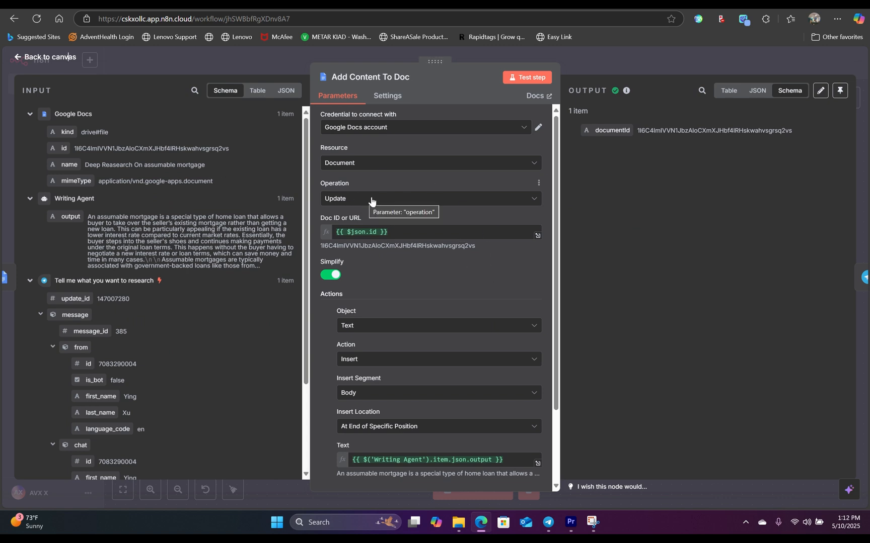
{"action": "left_click", "coordinate": [430, 199]}
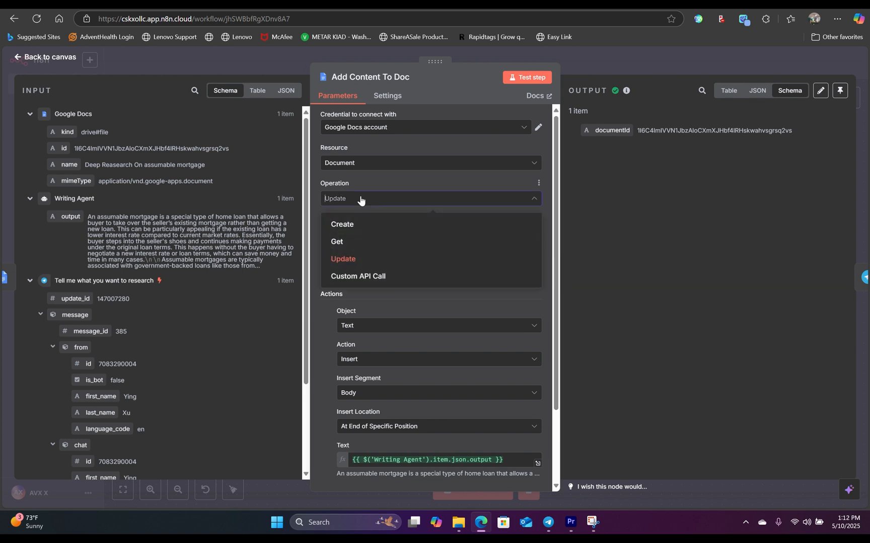
{"action": "left_click", "coordinate": [343, 259]}
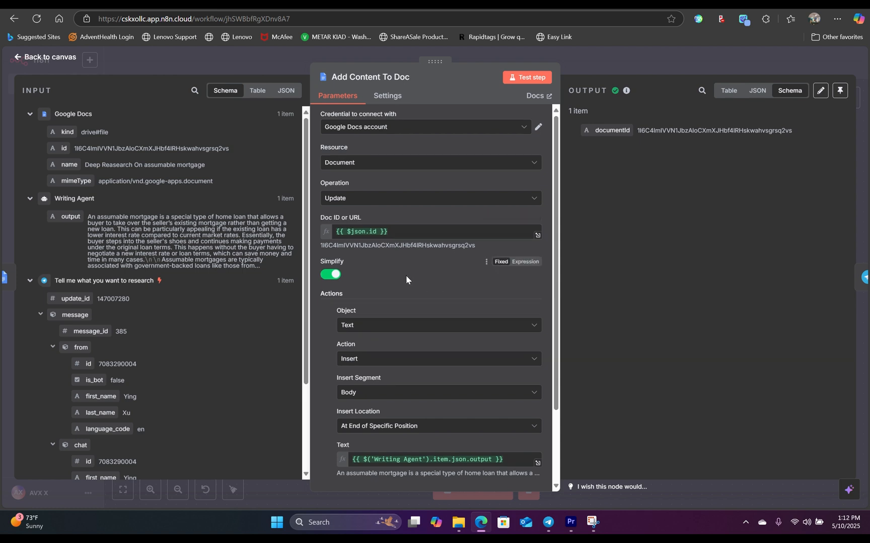
{"action": "scroll", "scroll_direction": "down", "scroll_amount": 3}
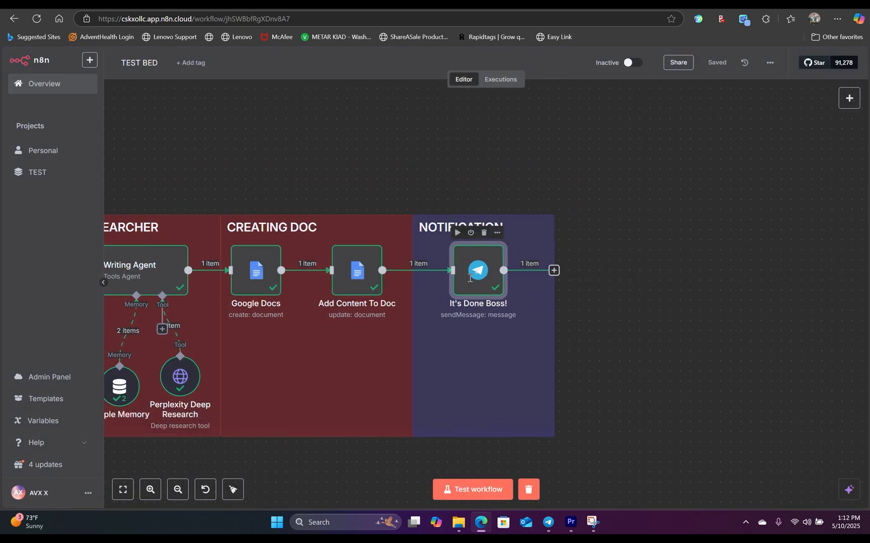
{"action": "double_click", "coordinate": [477, 271]}
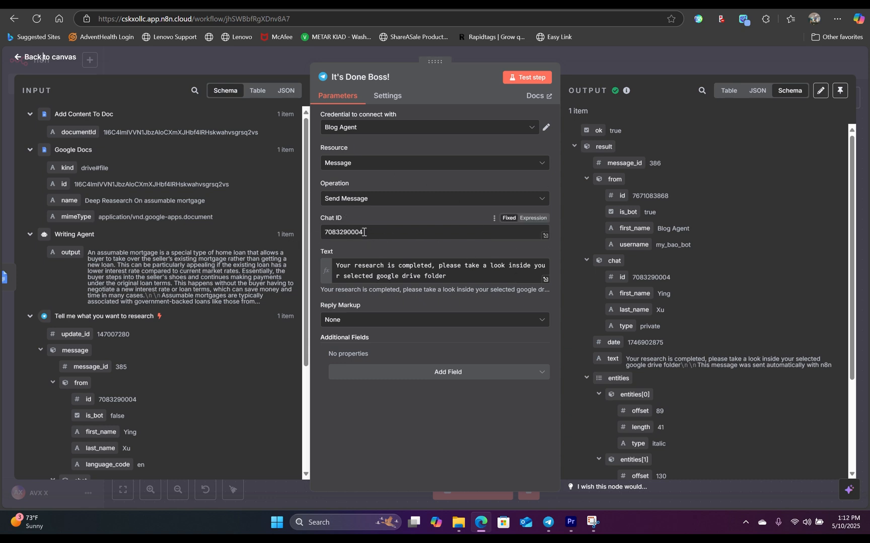
{"action": "mouse_move", "coordinate": [363, 232]}
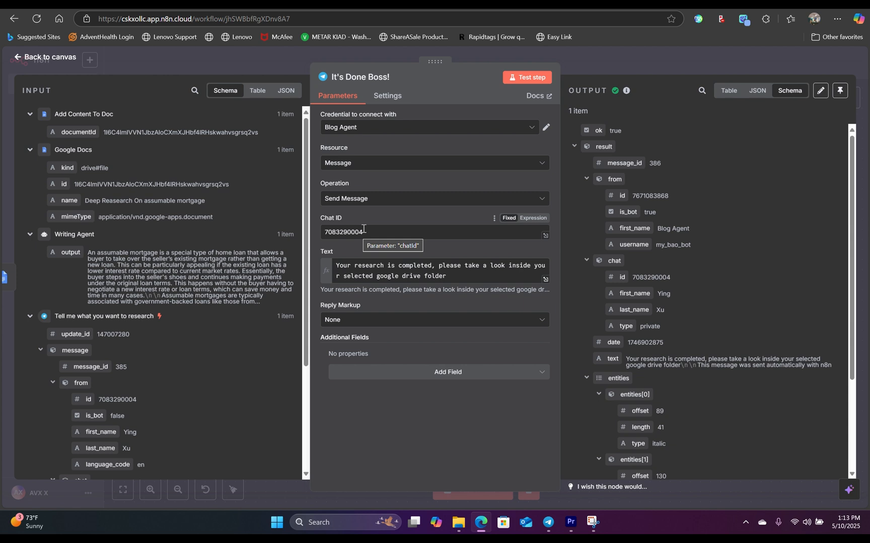
{"action": "mouse_move", "coordinate": [434, 272]}
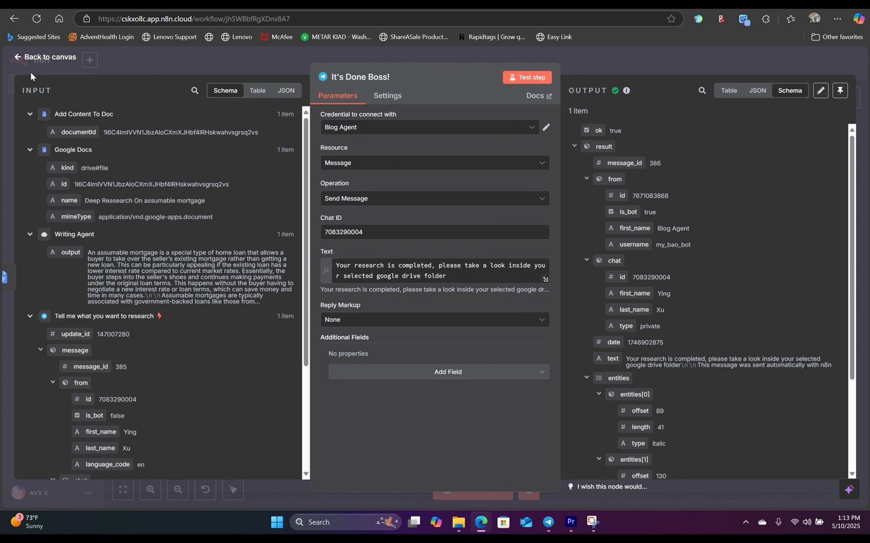
{"action": "left_click", "coordinate": [45, 56]}
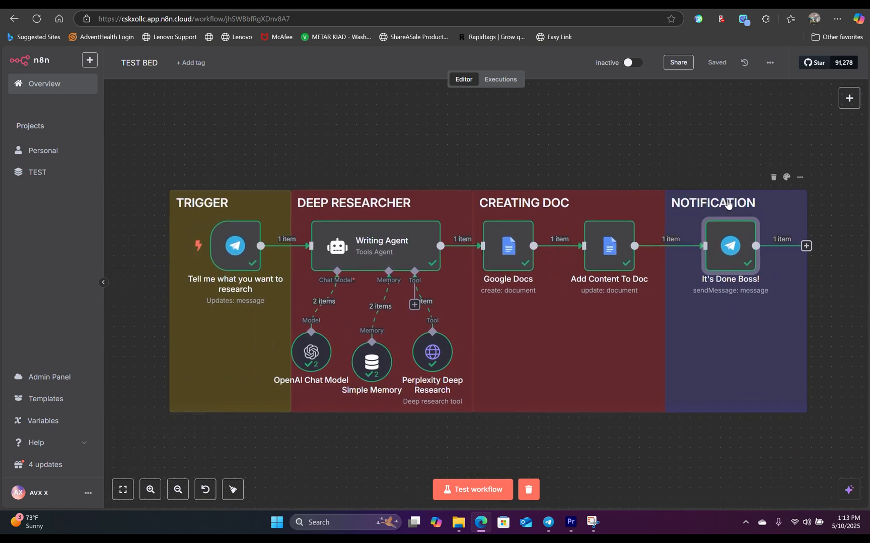
{"action": "left_click", "coordinate": [472, 489]}
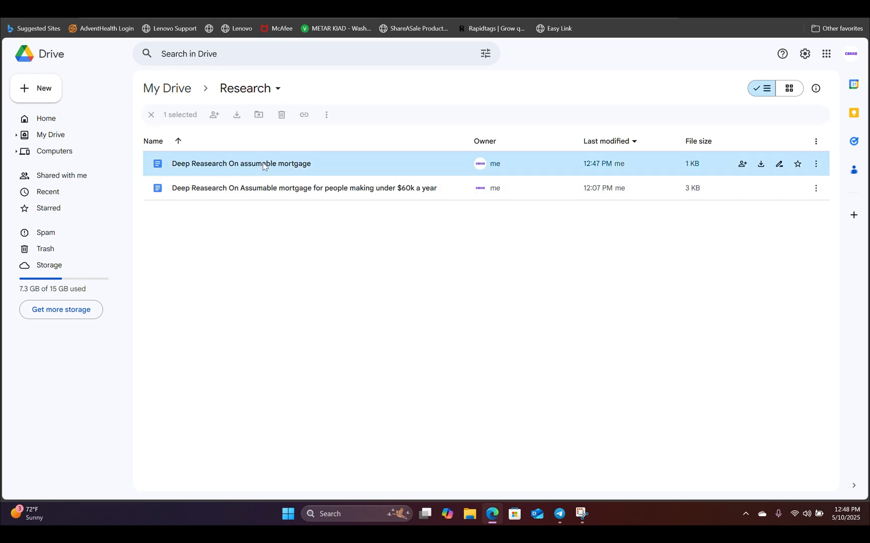
Open and scroll through the 'Deep Reasearch On assumable mortgage' doc in Research.
{"action": "double_click", "coordinate": [241, 164]}
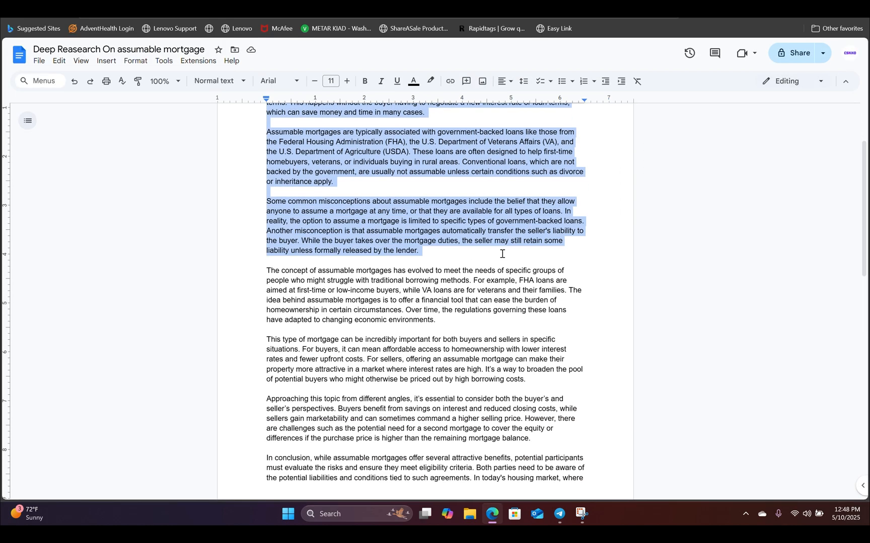
{"action": "scroll", "scroll_direction": "down", "scroll_amount": 3}
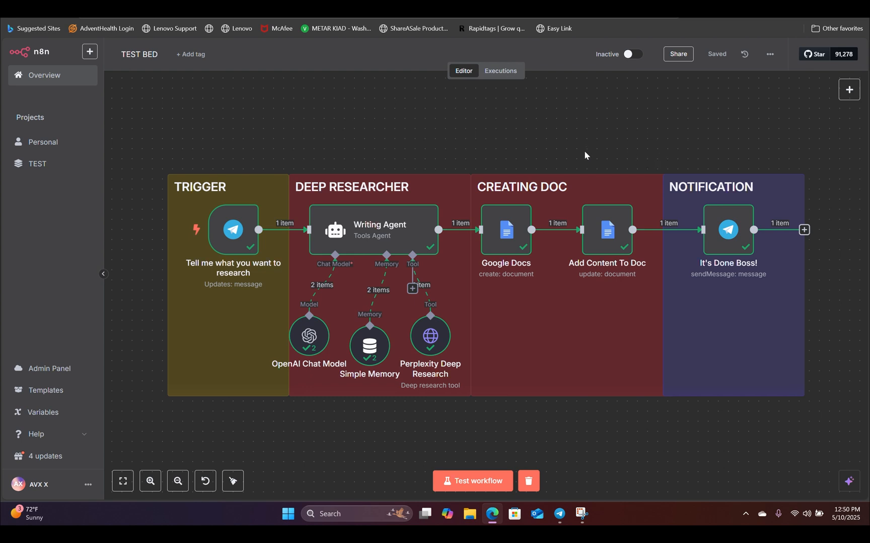
{"action": "mouse_move", "coordinate": [582, 148]}
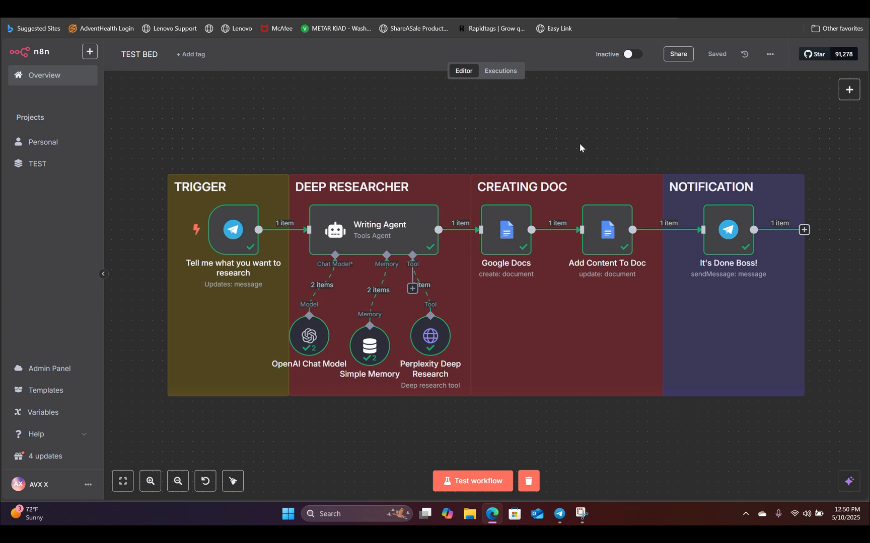